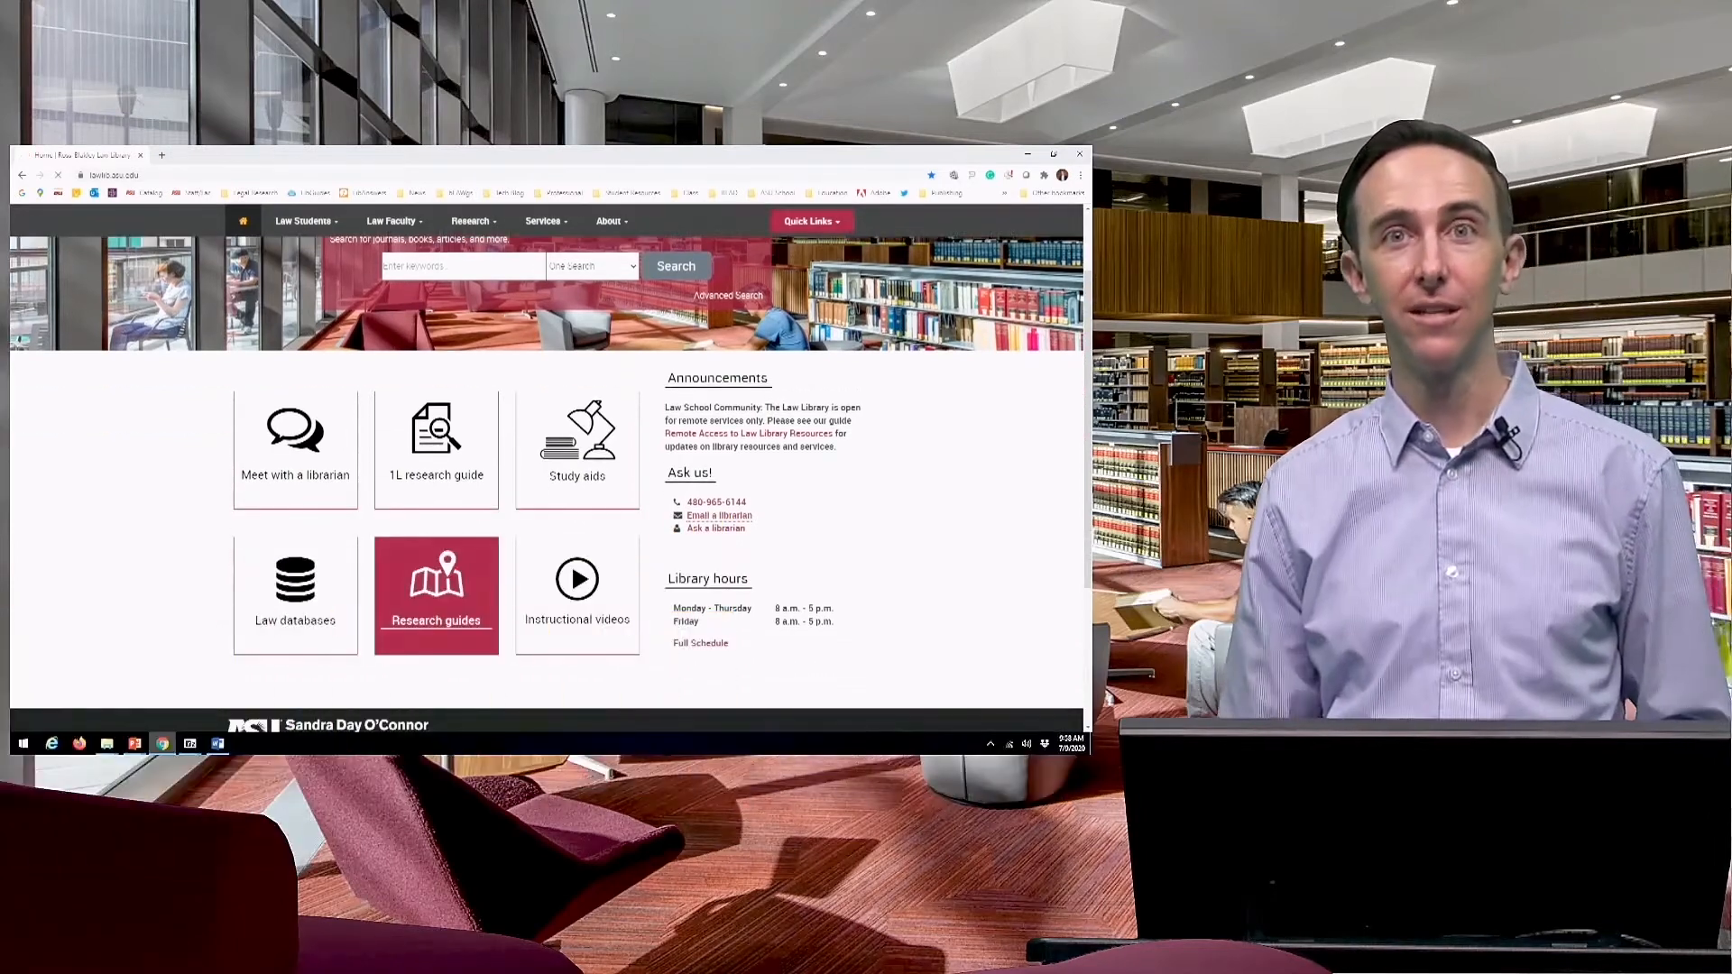
{"action": "left_click", "coordinate": [435, 594]}
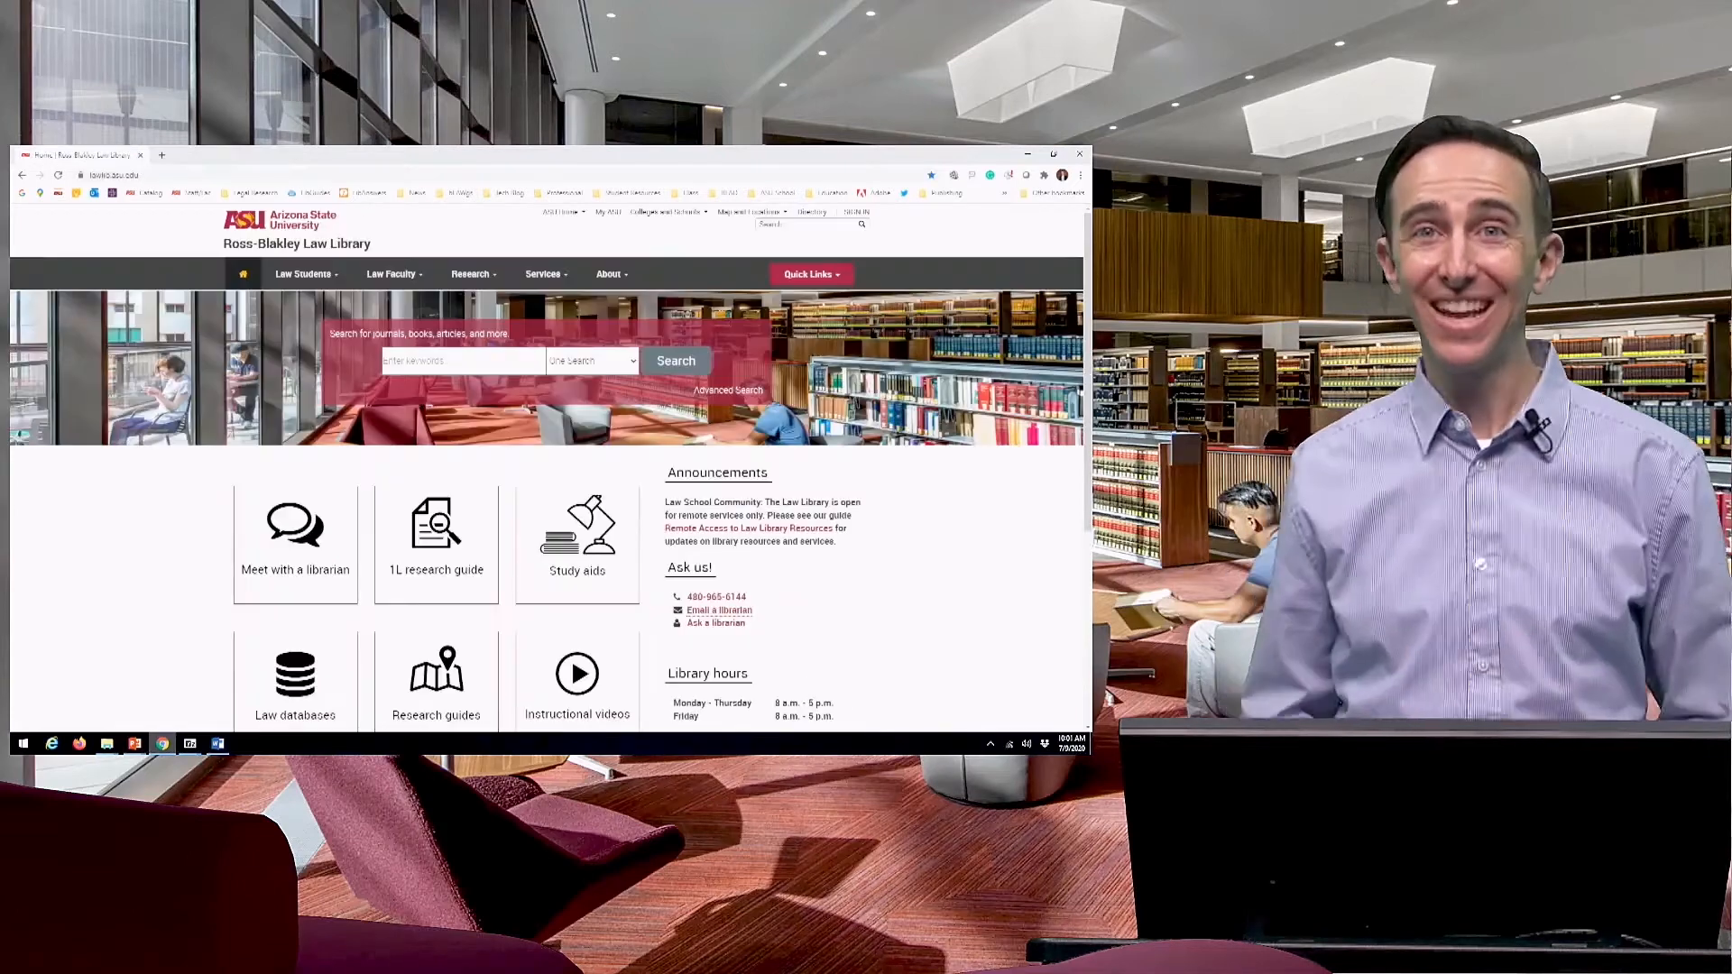
{"action": "scroll", "scroll_direction": "down", "scroll_amount": 3}
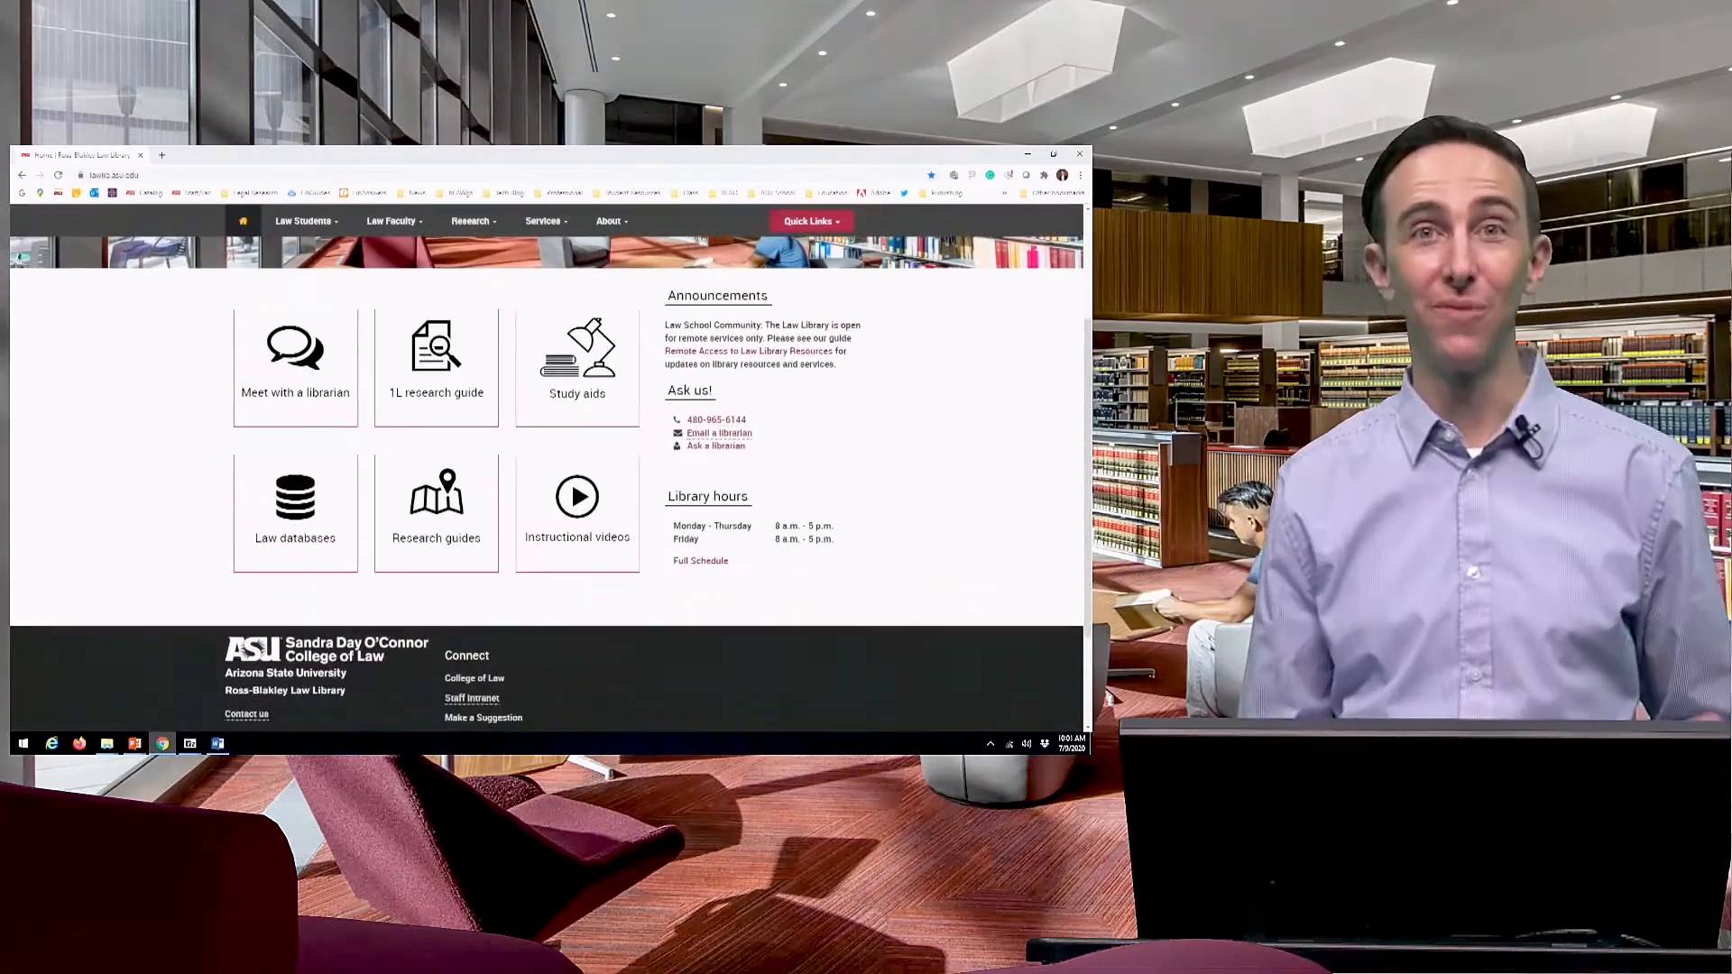